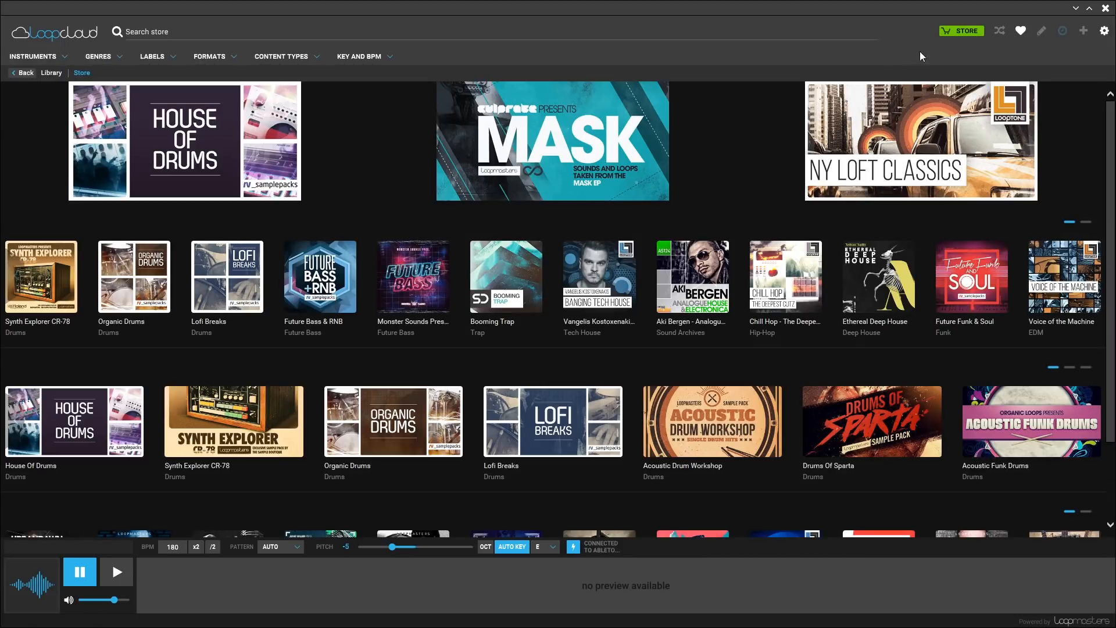
# Page through the next set of featured packs in each of the store's release rows.
pyautogui.click(1085, 221)
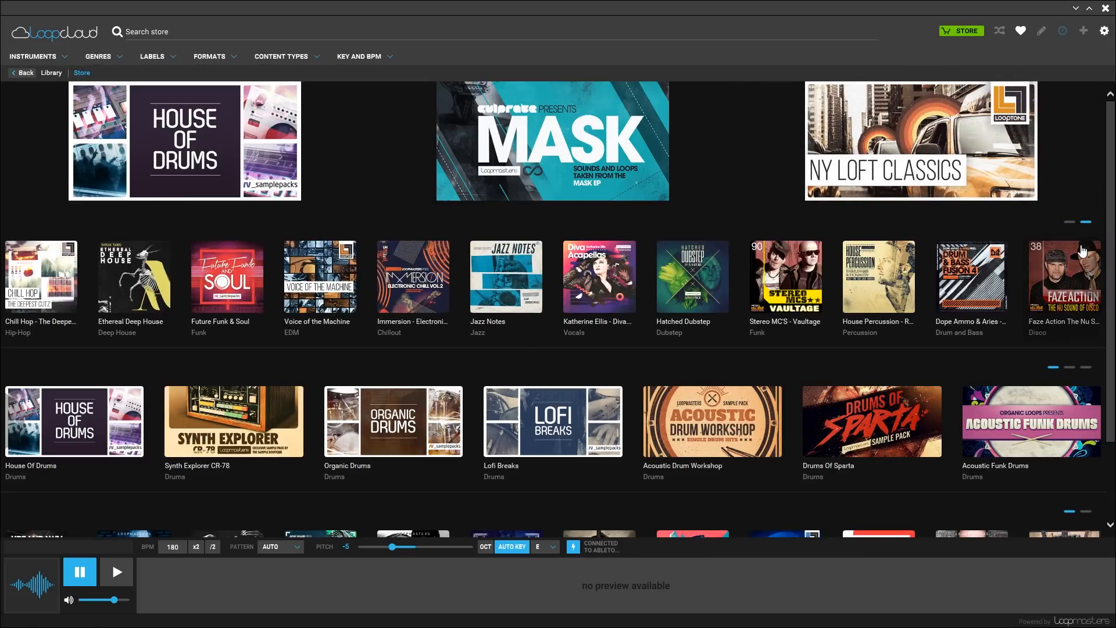
pyautogui.click(1084, 366)
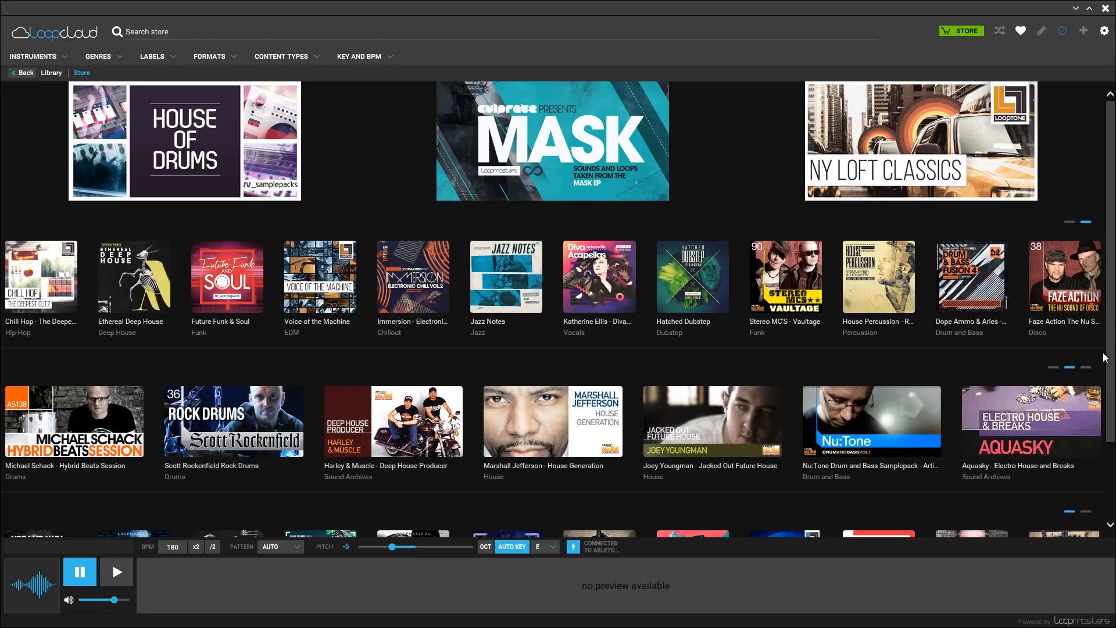
pyautogui.scroll(-3)
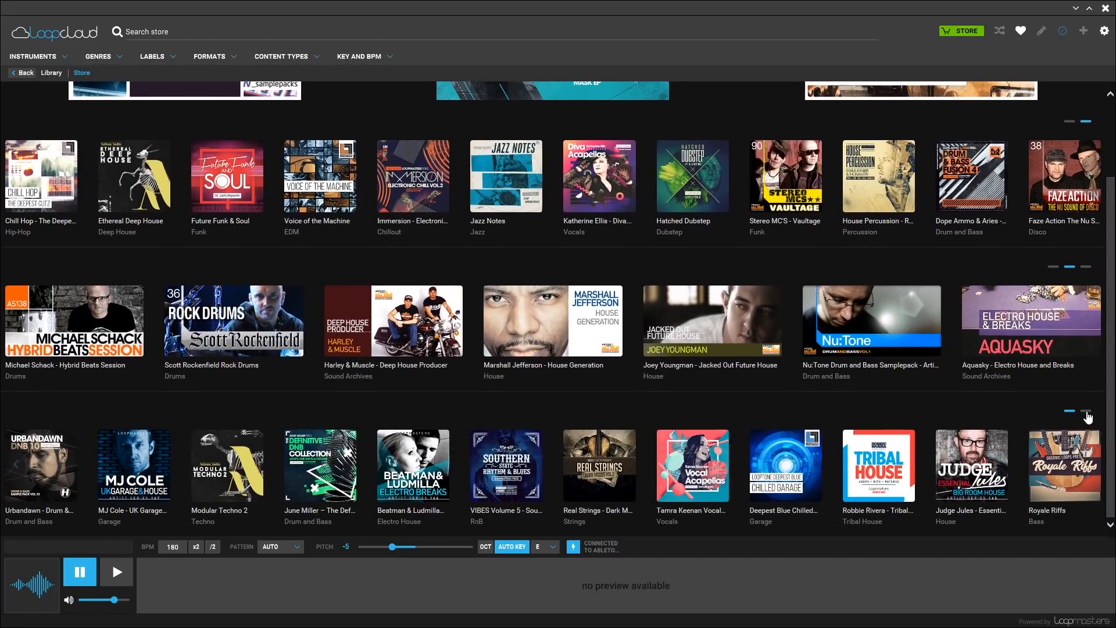
pyautogui.click(1085, 410)
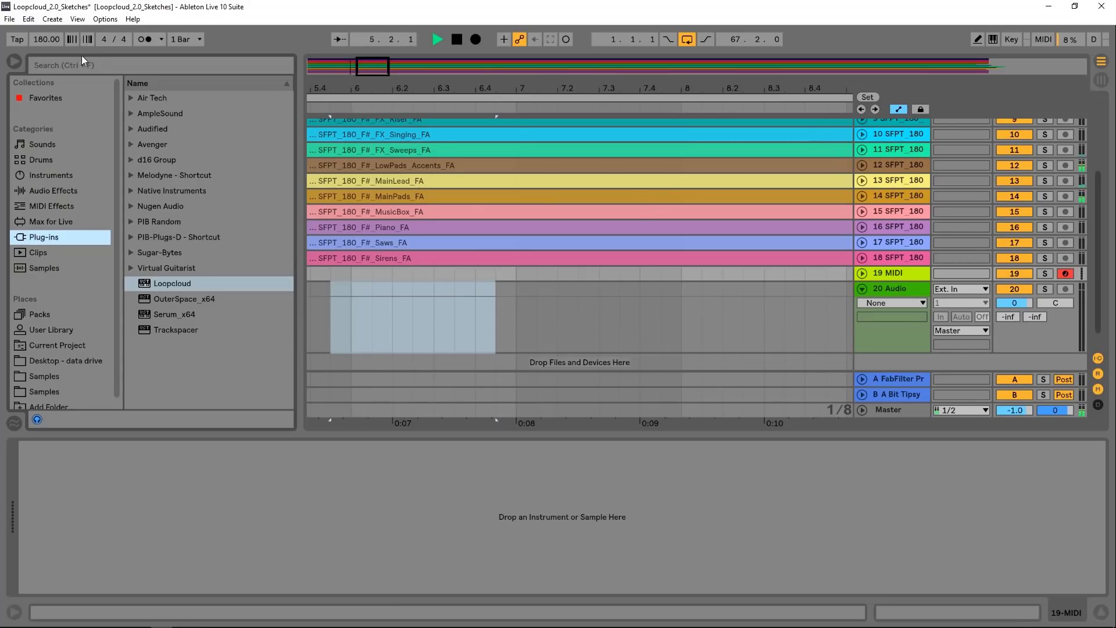
# Load Loopcloud via a 'loop' browser search and preview a BSD_72_MELLOW_SOUL loop from Acoustic Funk Drums.
pyautogui.write('loop')
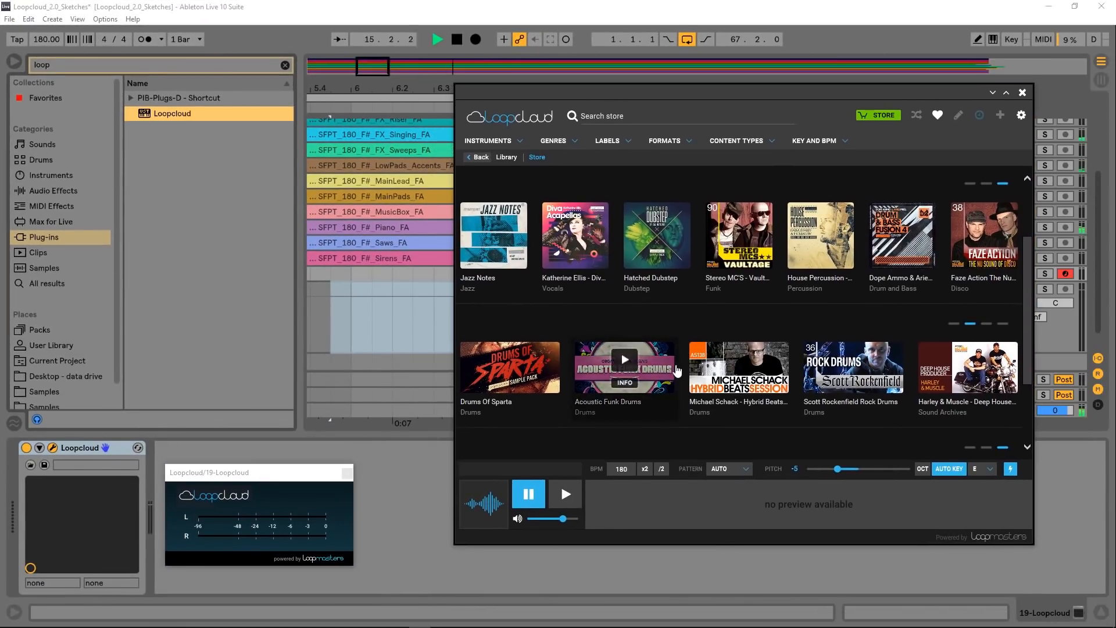
pyautogui.click(623, 367)
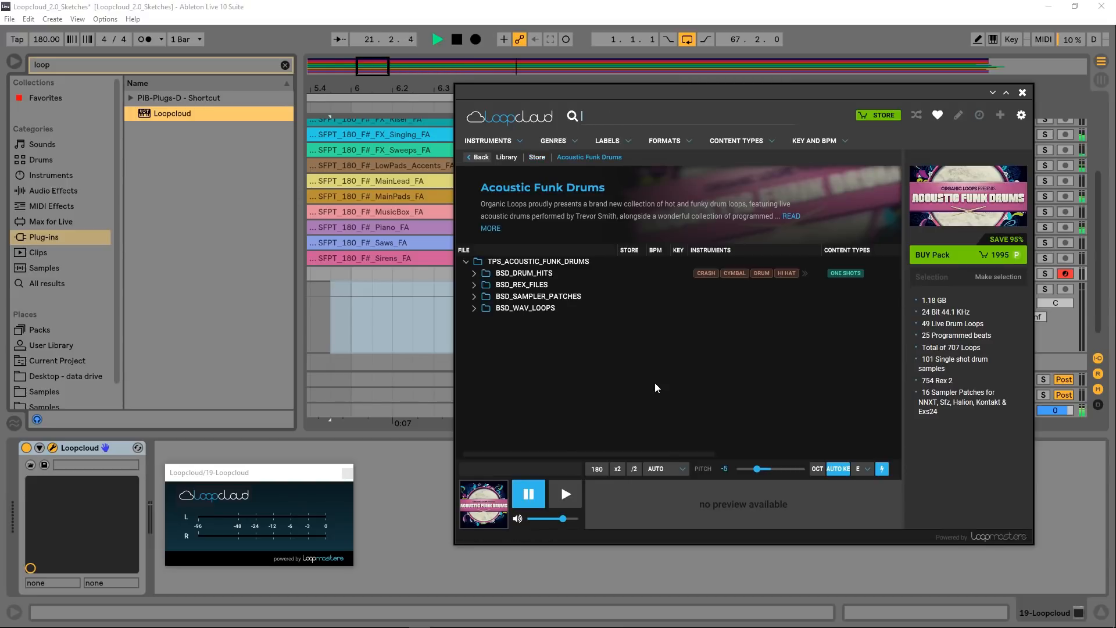
pyautogui.click(474, 307)
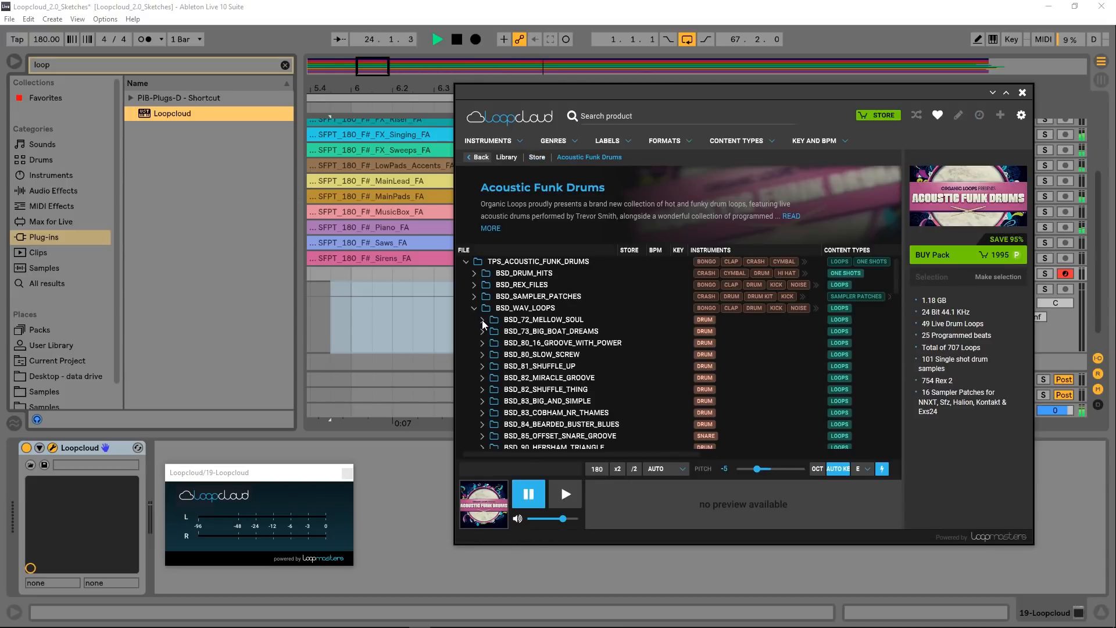
pyautogui.click(474, 319)
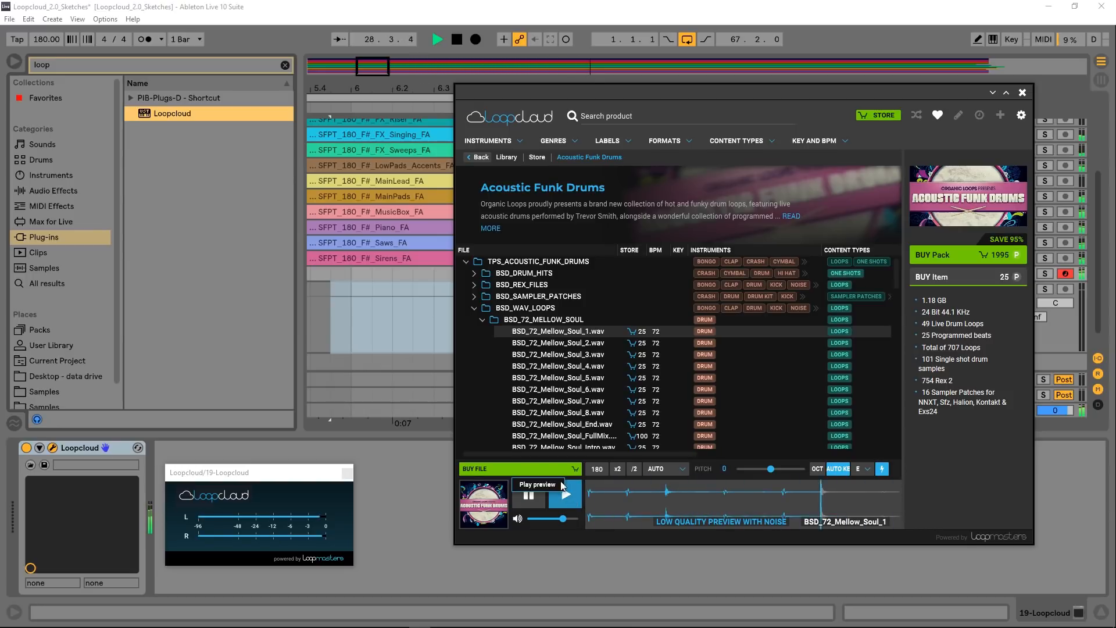
pyautogui.click(564, 493)
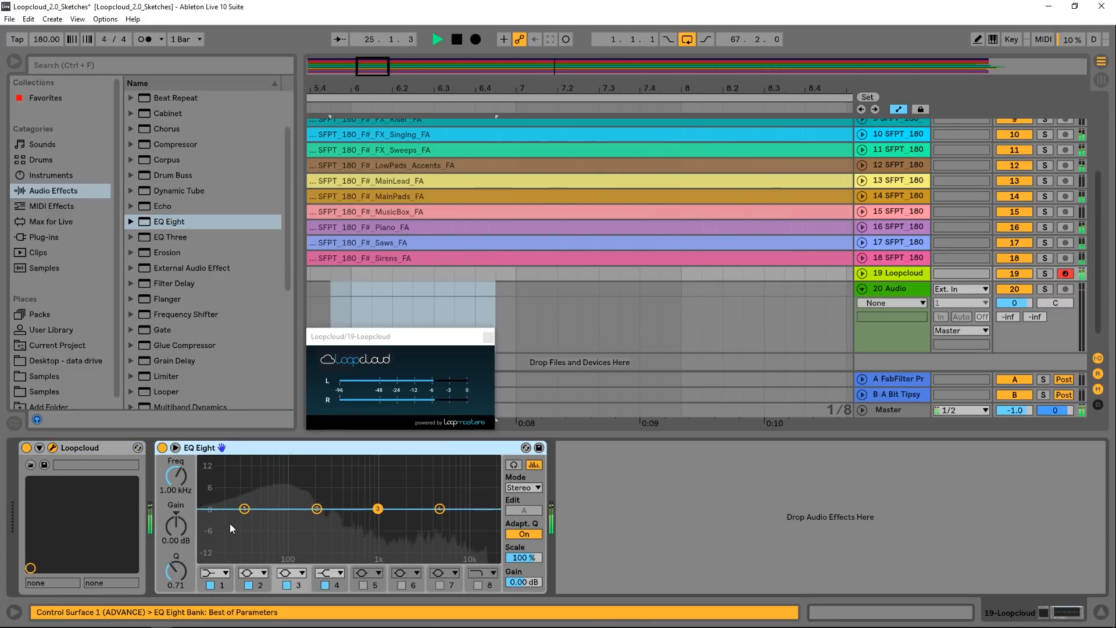
# Set EQ Eight band 1 as a low cut around 68 Hz and add an Echo device after it.
pyautogui.moveTo(243, 507); pyautogui.dragTo(244, 522)
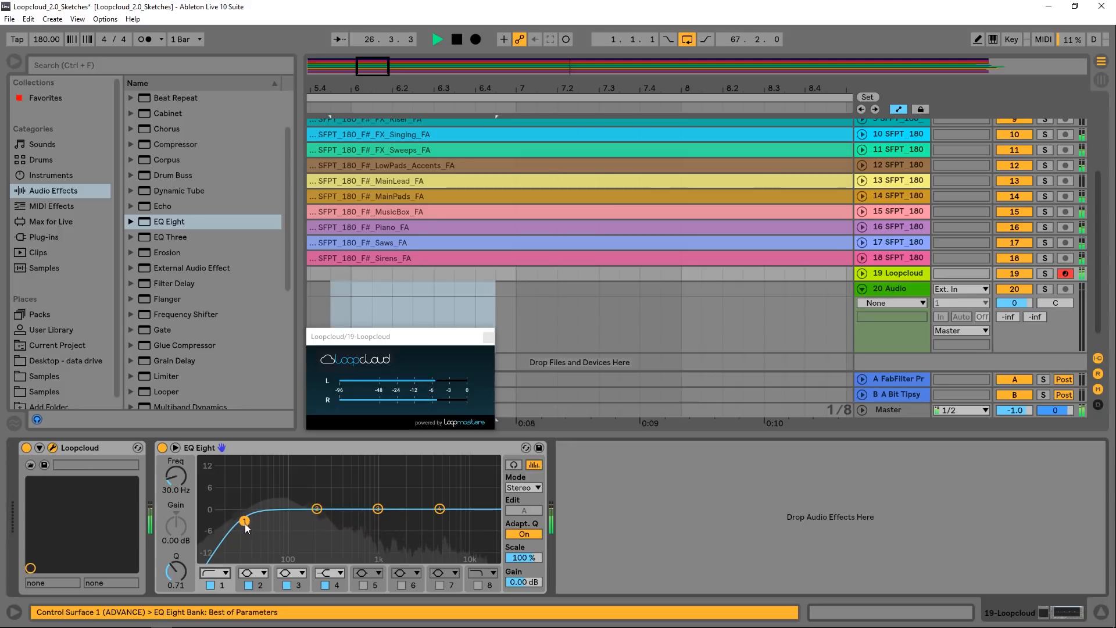
pyautogui.moveTo(244, 520); pyautogui.dragTo(274, 524)
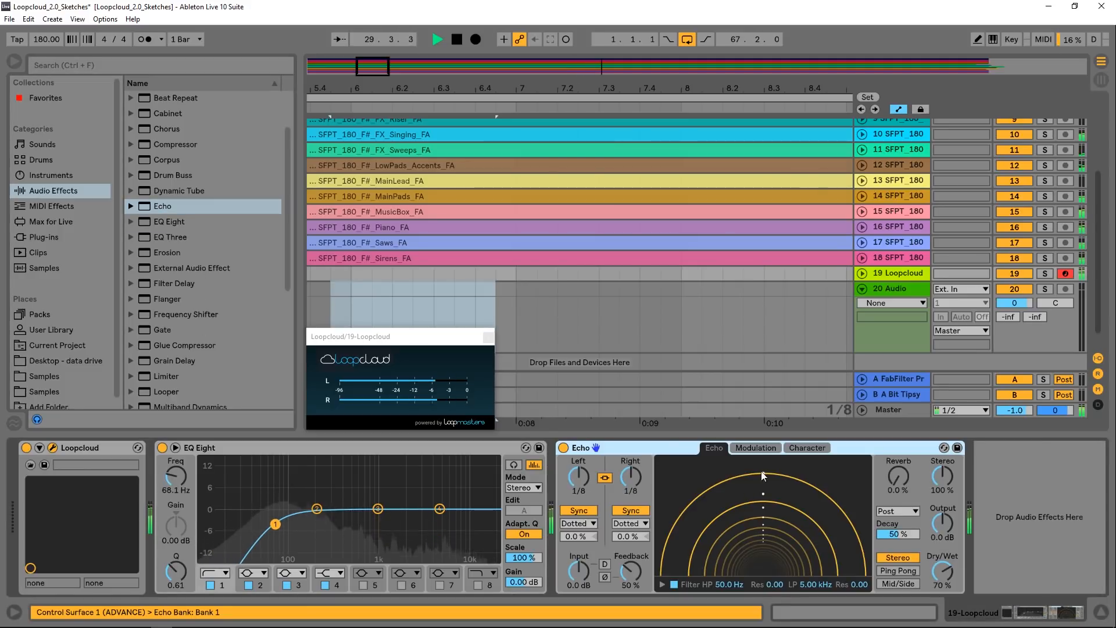
pyautogui.click(754, 447)
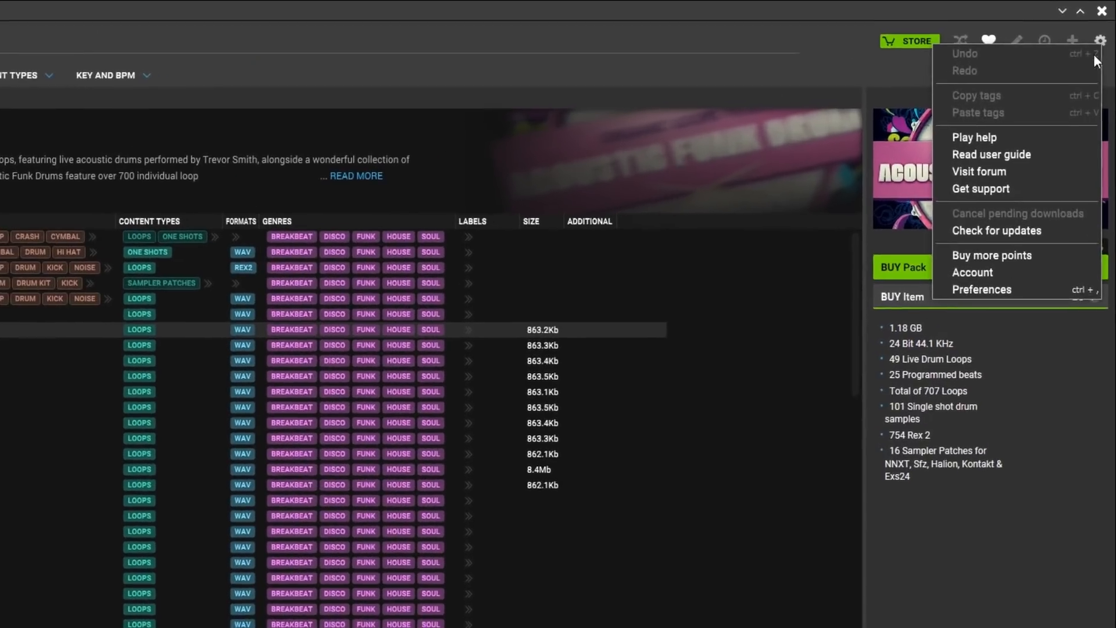
# Preview MJC_128_Cmin_Syn_Bass_4 with Auto Key transposing it to the key of A.
pyautogui.click(972, 272)
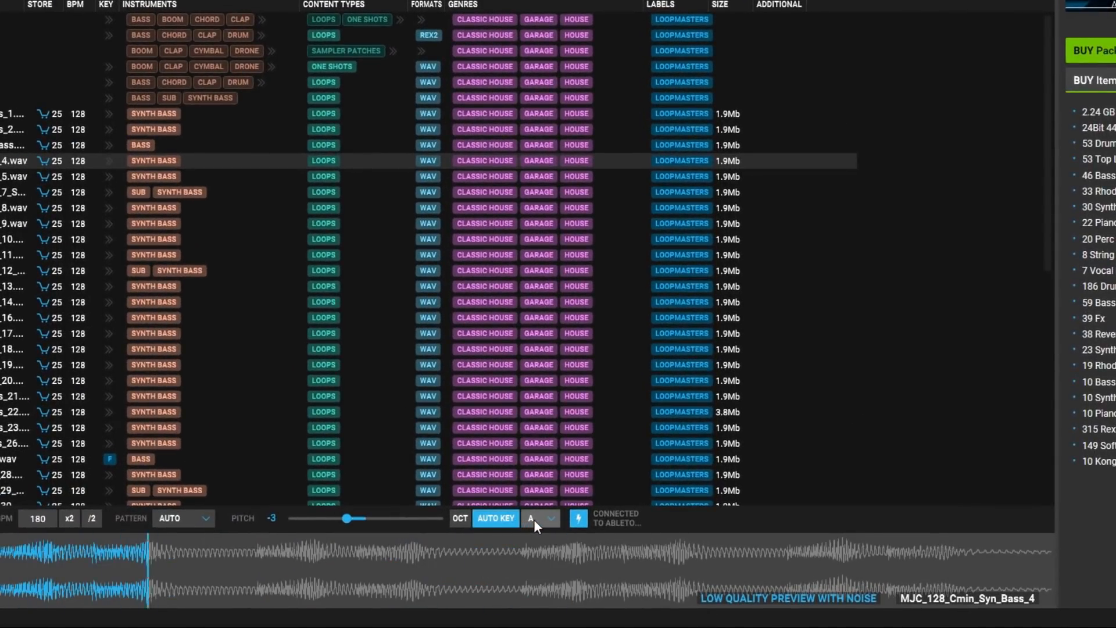
pyautogui.click(533, 518)
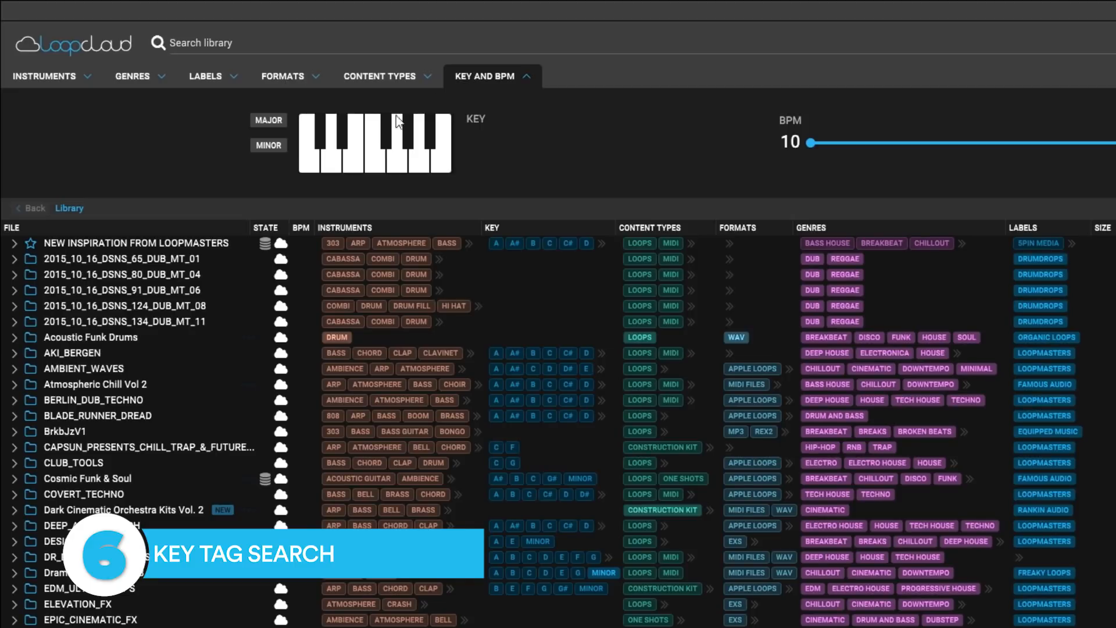
# Filter the library by key E using the Key and BPM panel's piano keyboard.
pyautogui.click(373, 164)
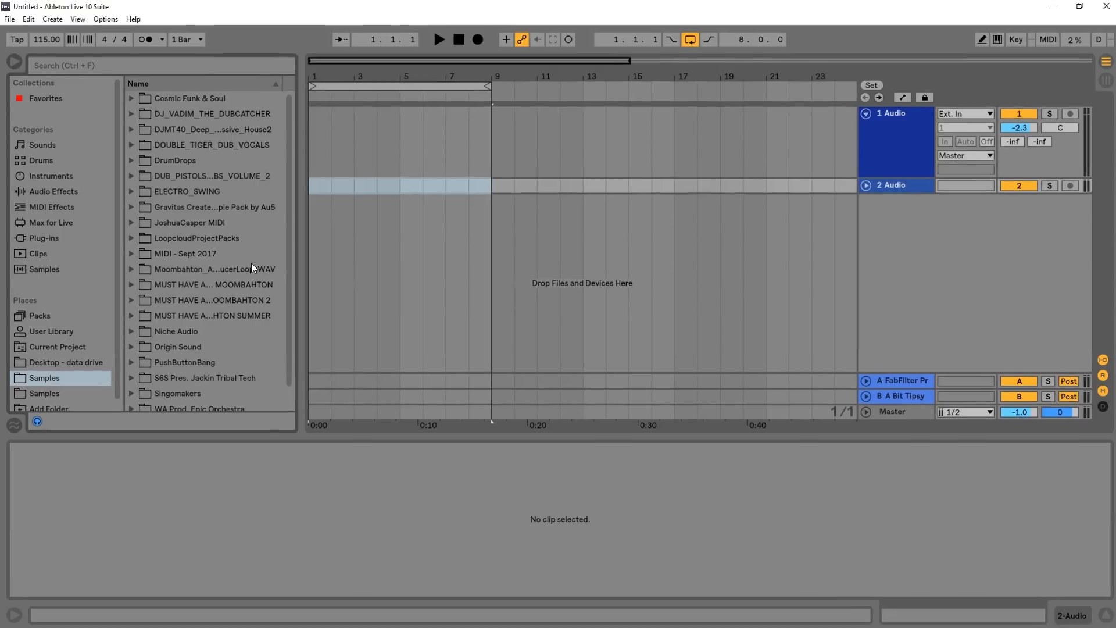
pyautogui.write('E')
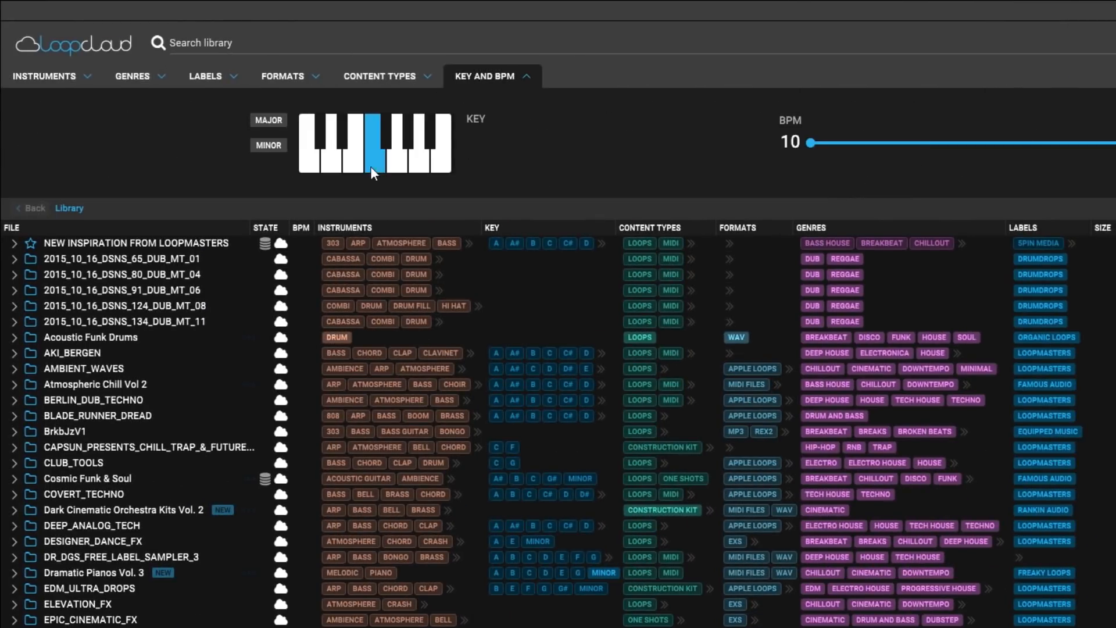
pyautogui.click(268, 144)
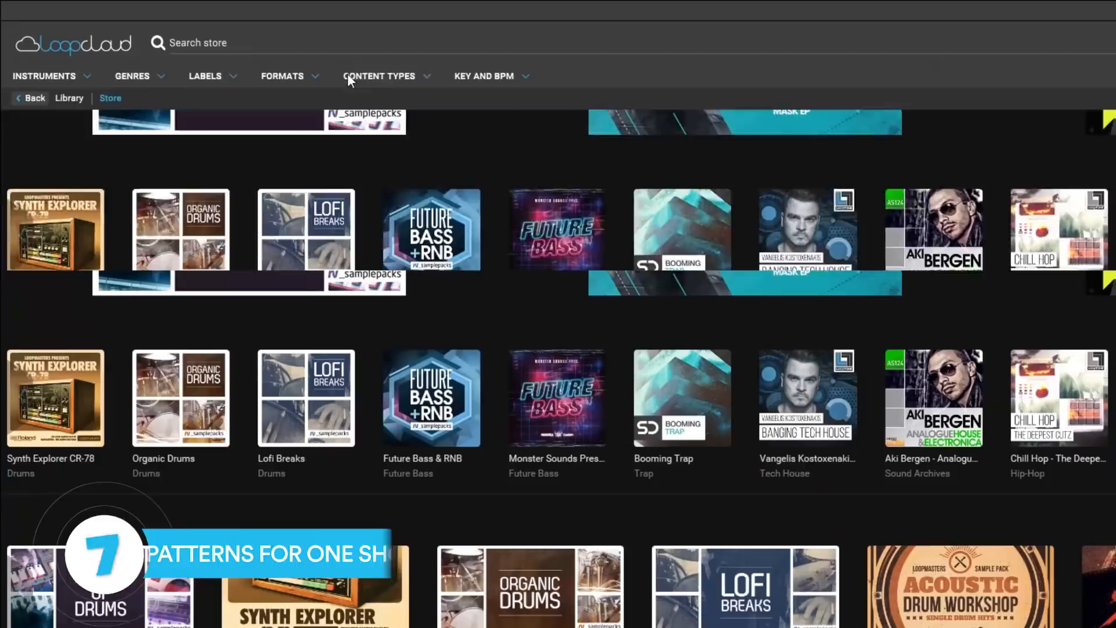
# Narrow one-shots to Drum > Snare and preview one played with a Snare rhythm pattern.
pyautogui.click(45, 77)
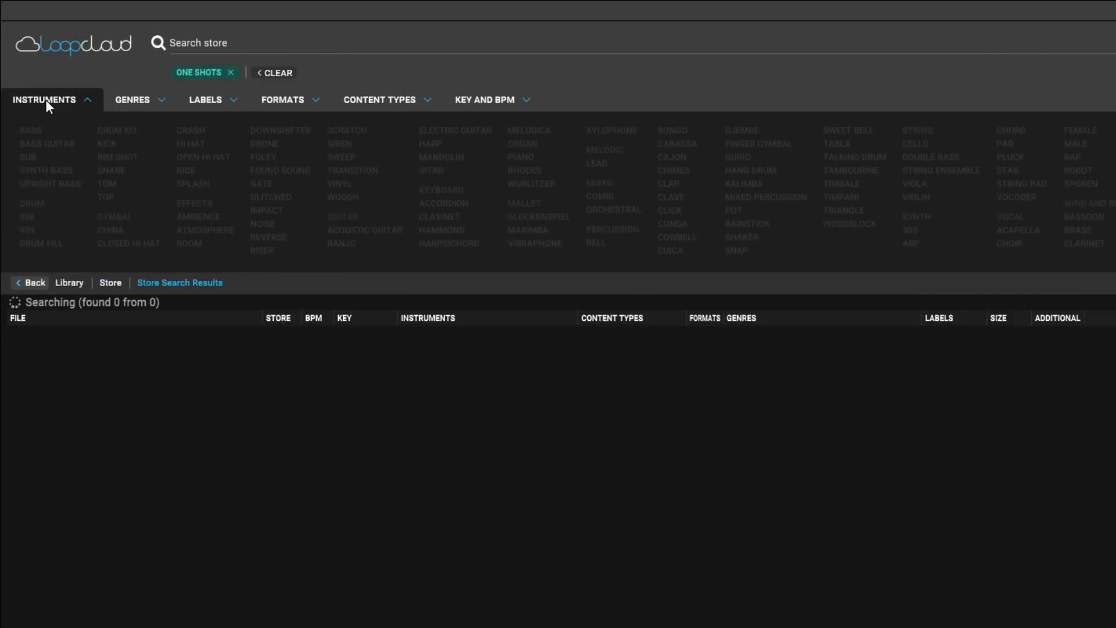
pyautogui.click(32, 203)
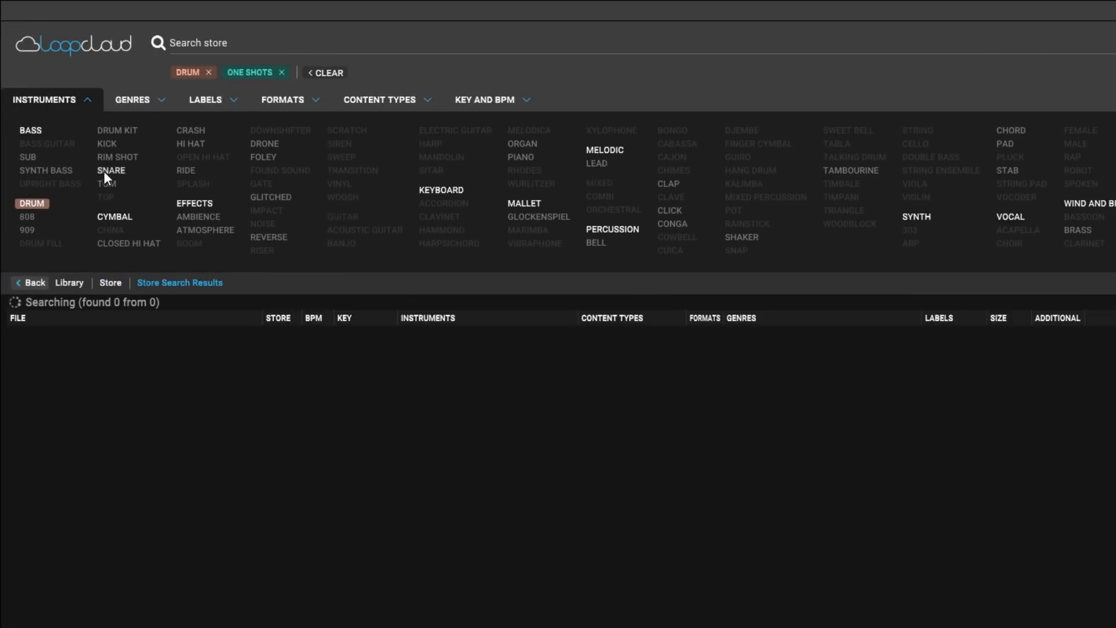
pyautogui.click(112, 169)
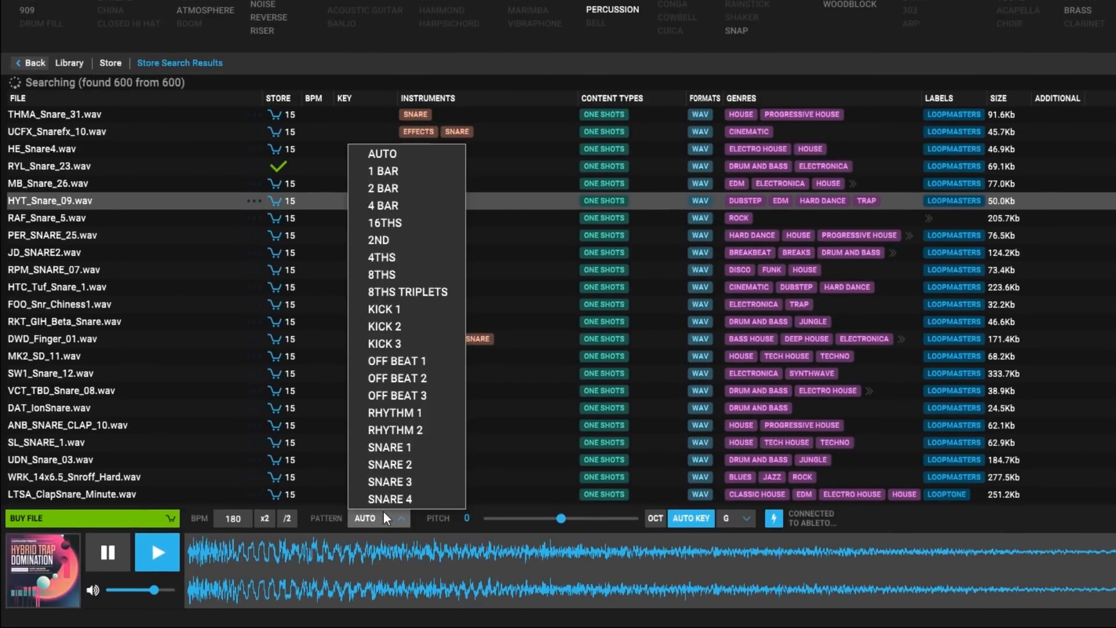
pyautogui.click(390, 446)
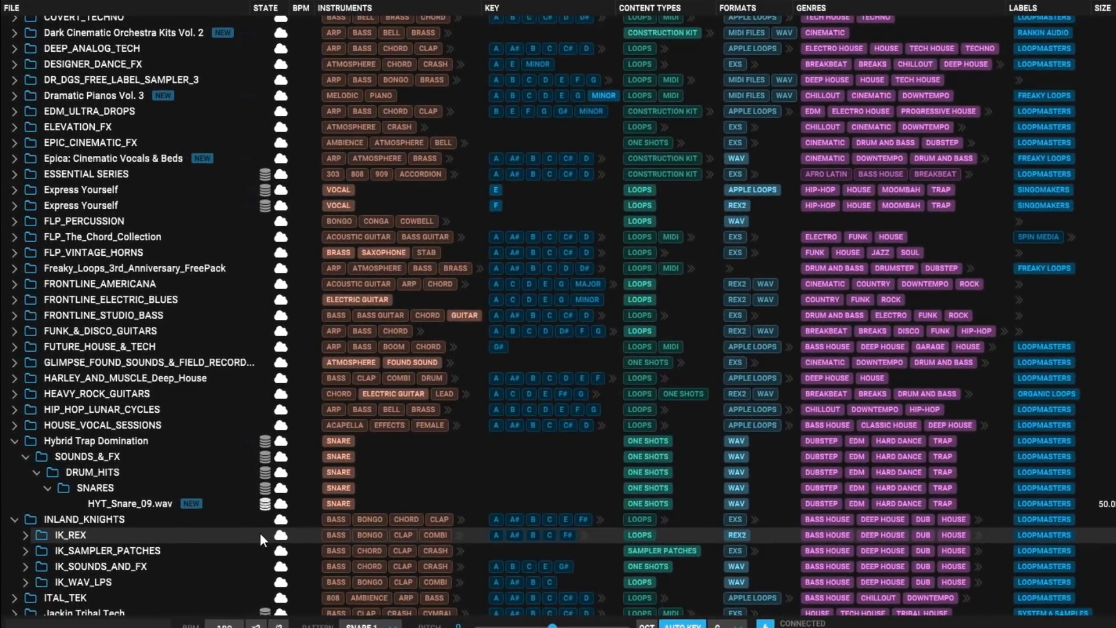
pyautogui.moveTo(264, 240)
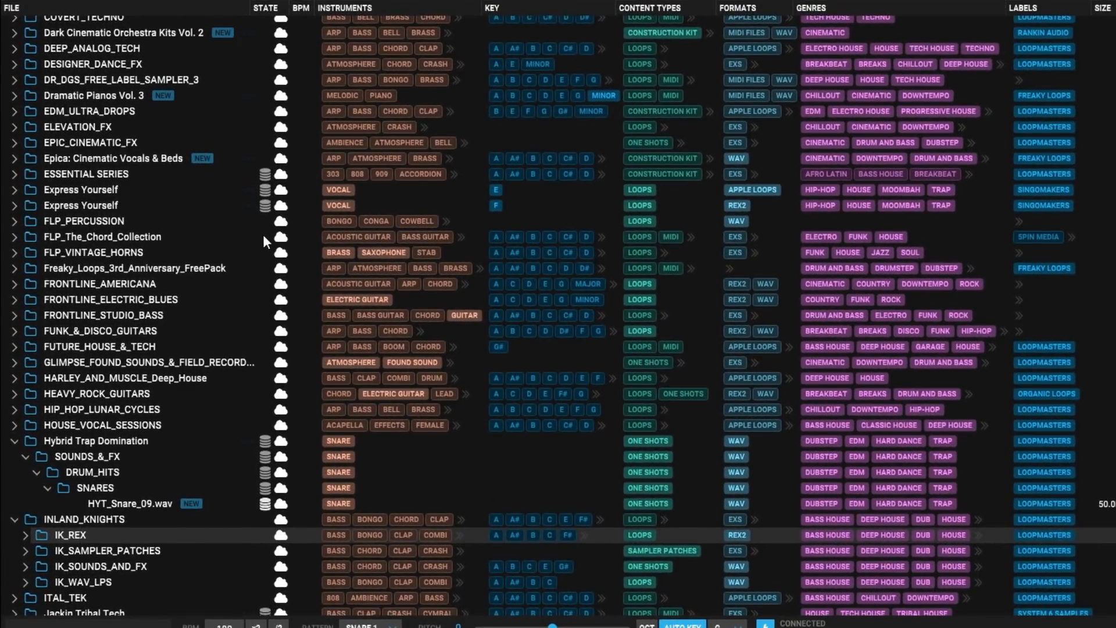
pyautogui.moveTo(255, 419)
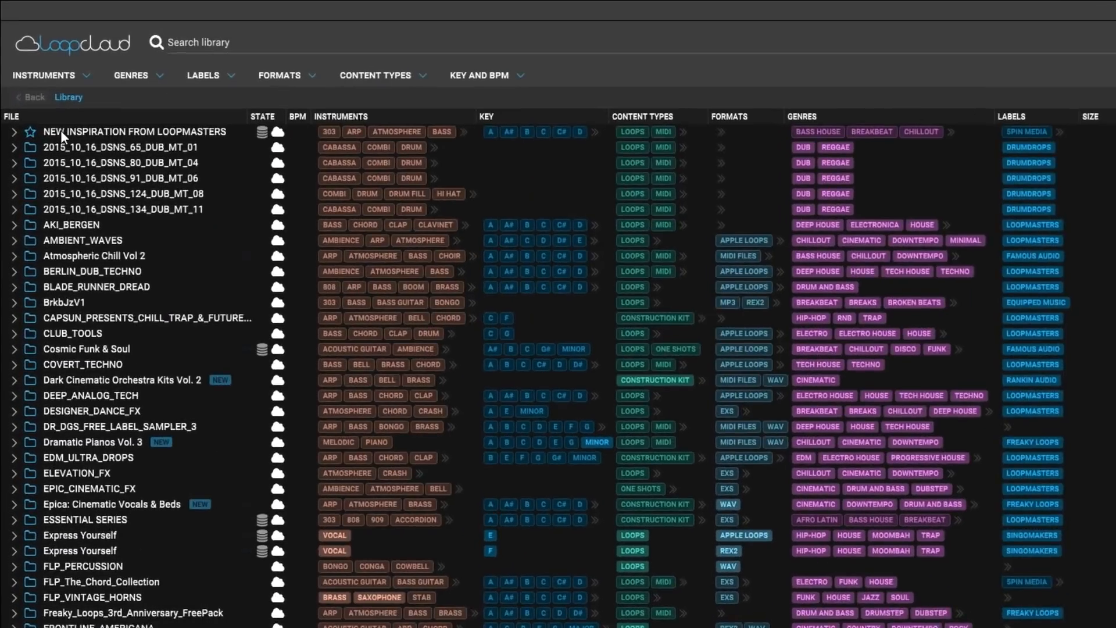
# Expand New Inspiration From Loopmasters and list the loops in FL_POP_PIANO_2_DEMOS.
pyautogui.click(14, 132)
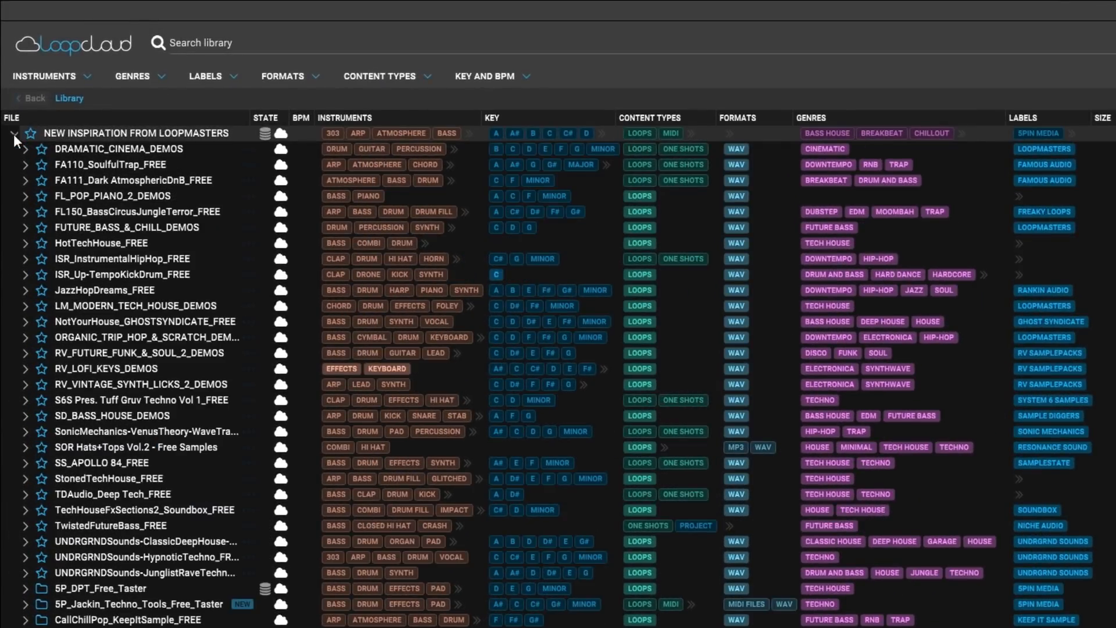
pyautogui.click(25, 195)
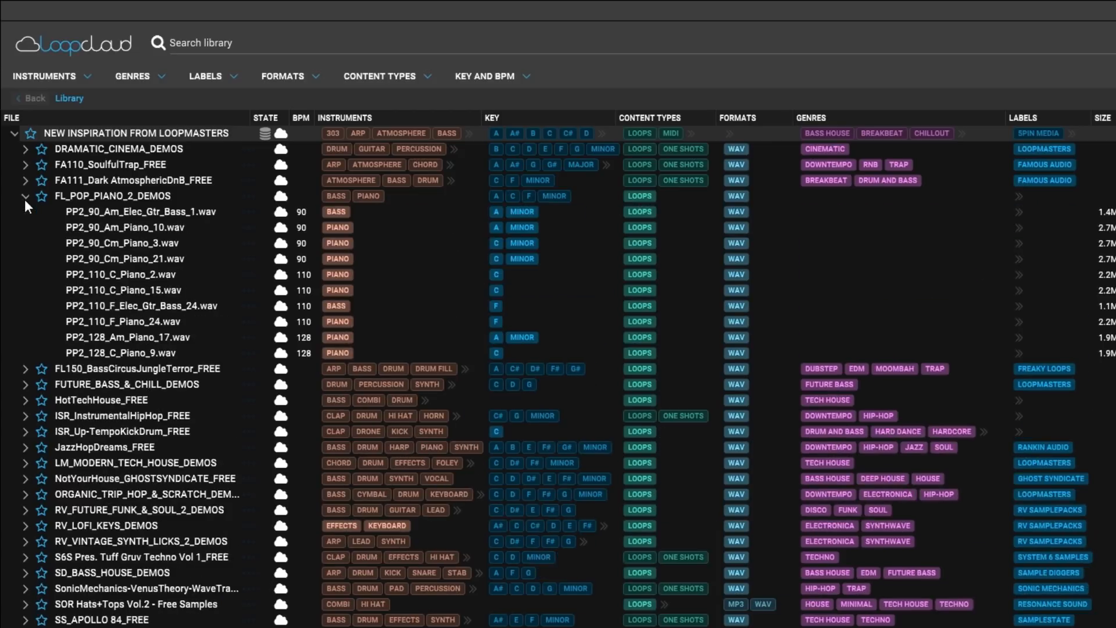
pyautogui.scroll(-3)
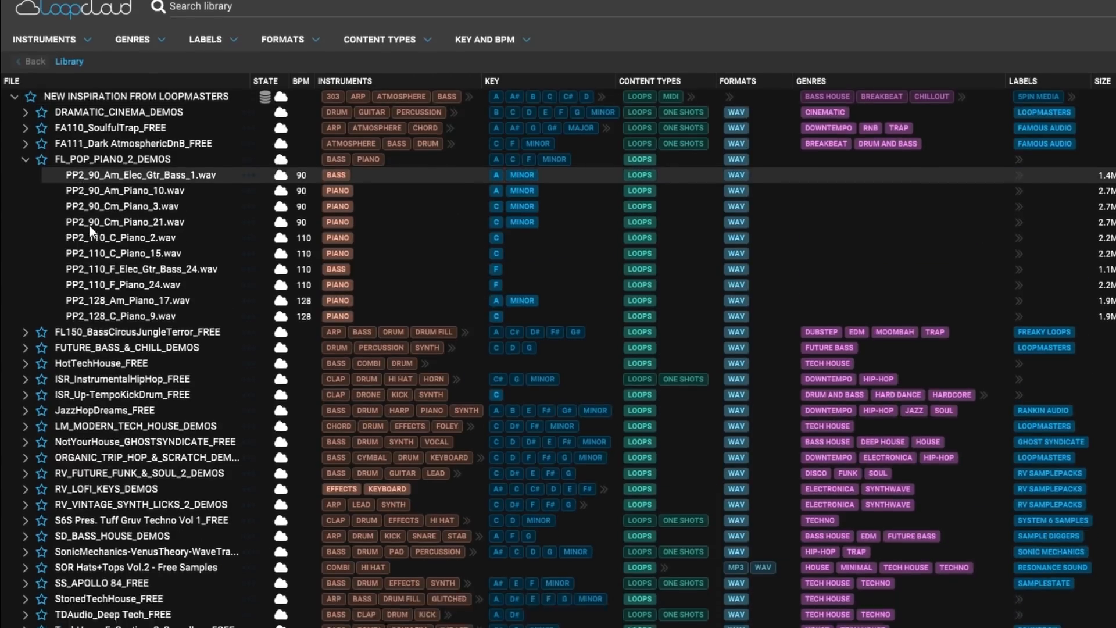